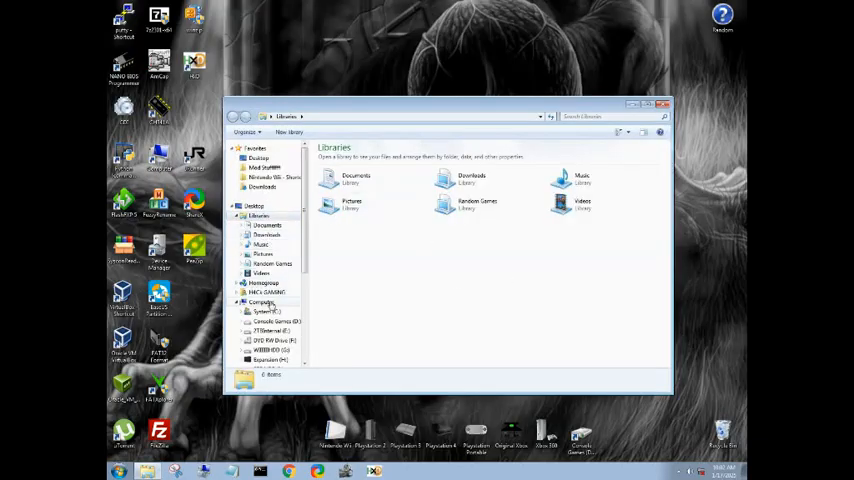
# - Check that the WIIHDD (G:) drive uses NTFS in Explorer, then close Explorer
pyautogui.click(262, 302)
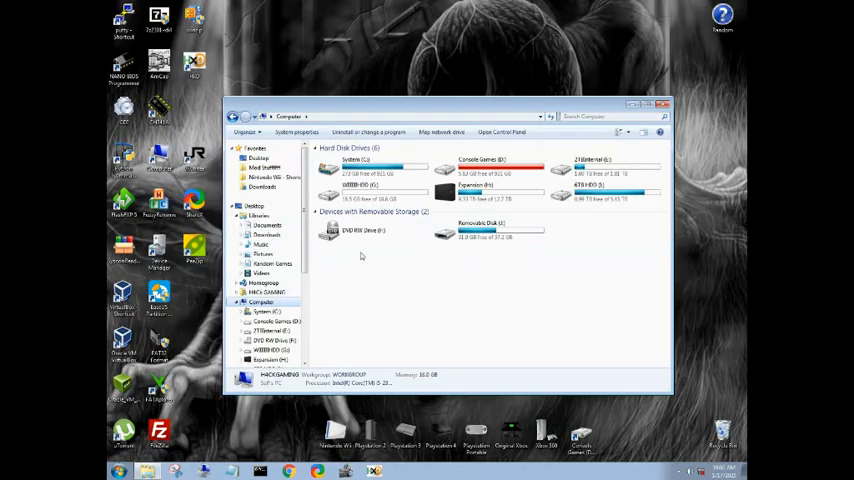
pyautogui.click(375, 190)
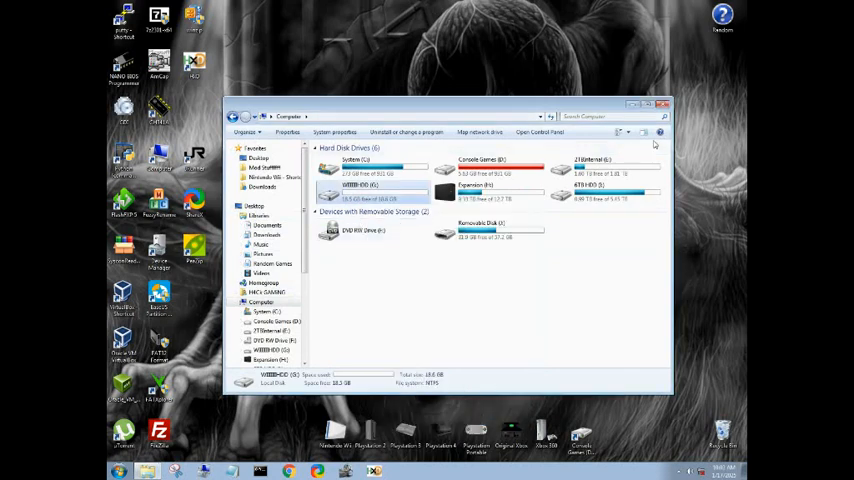
pyautogui.click(663, 104)
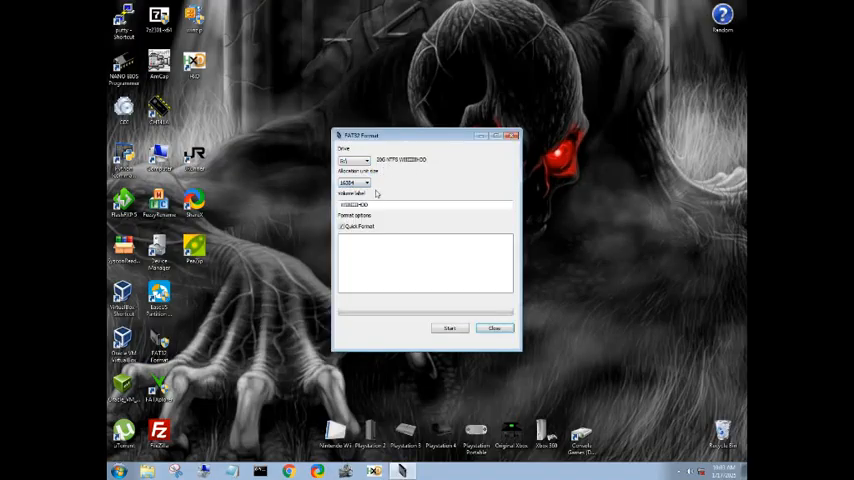
# - Quick-format drive G: as FAT32 with a chosen allocation unit size, then close FAT32 Format
pyautogui.click(366, 183)
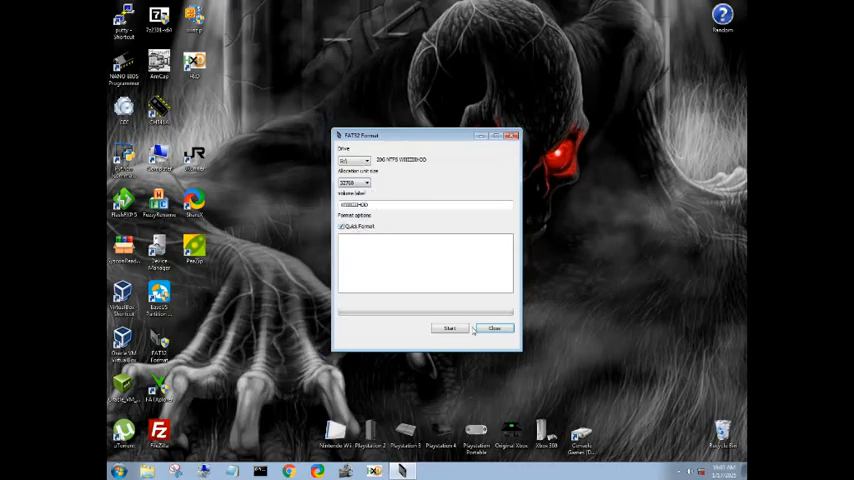
pyautogui.moveTo(449, 328)
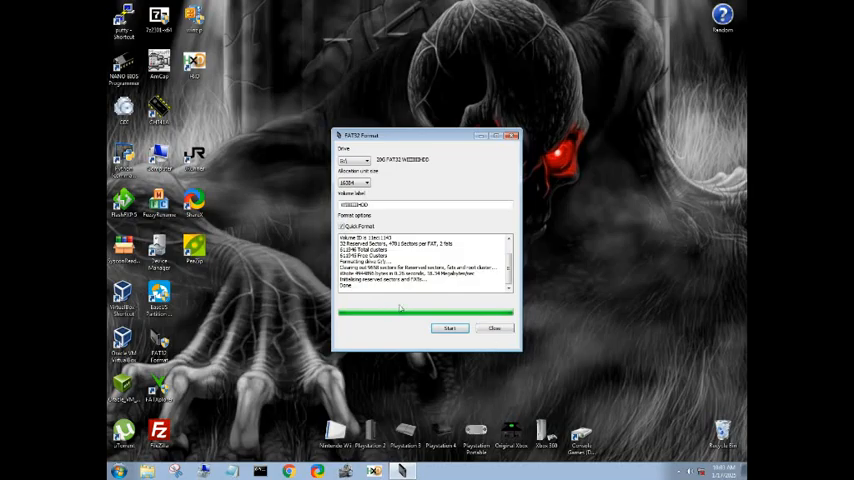
pyautogui.moveTo(298, 300)
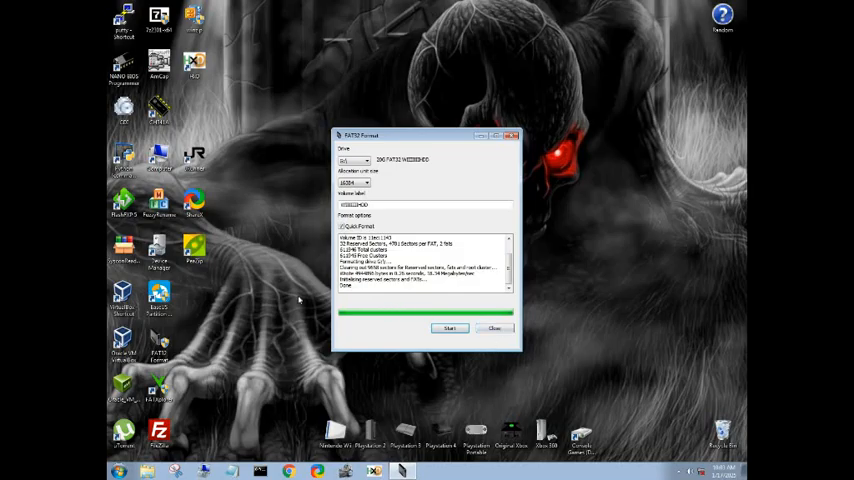
pyautogui.click(495, 328)
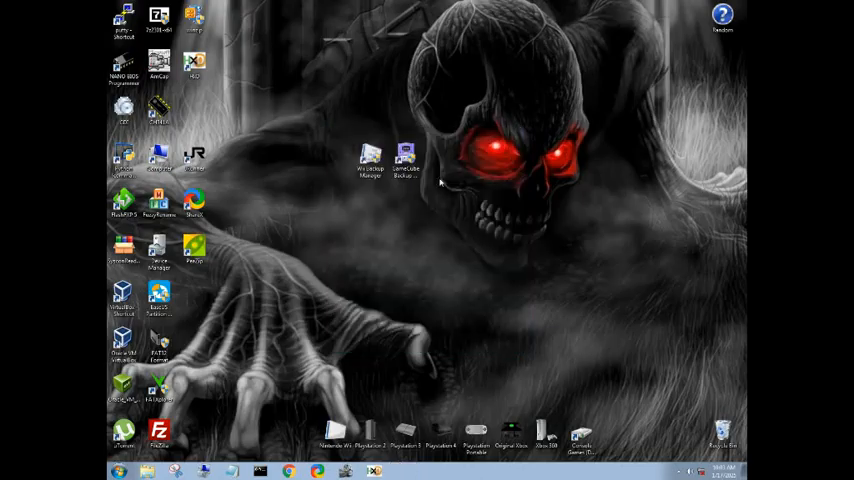
pyautogui.moveTo(400, 218)
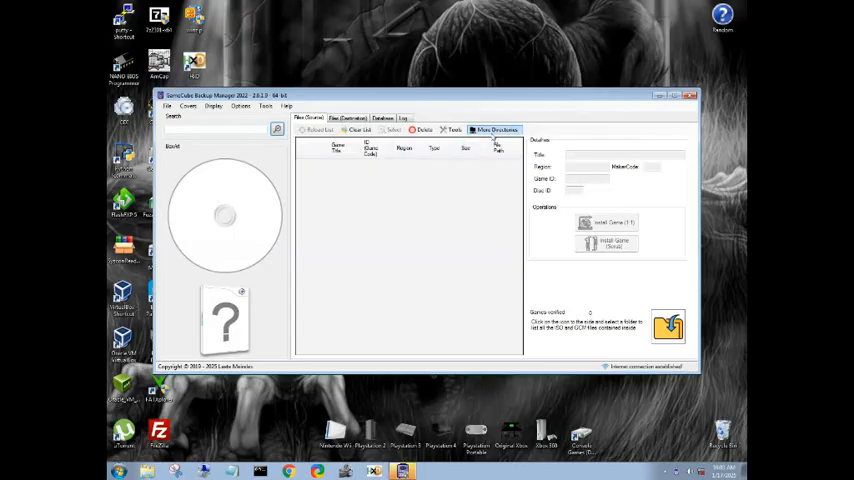
# - Load the GameCube Games folder as the source, start Install Game (1:1), and dismiss the warning
pyautogui.click(496, 130)
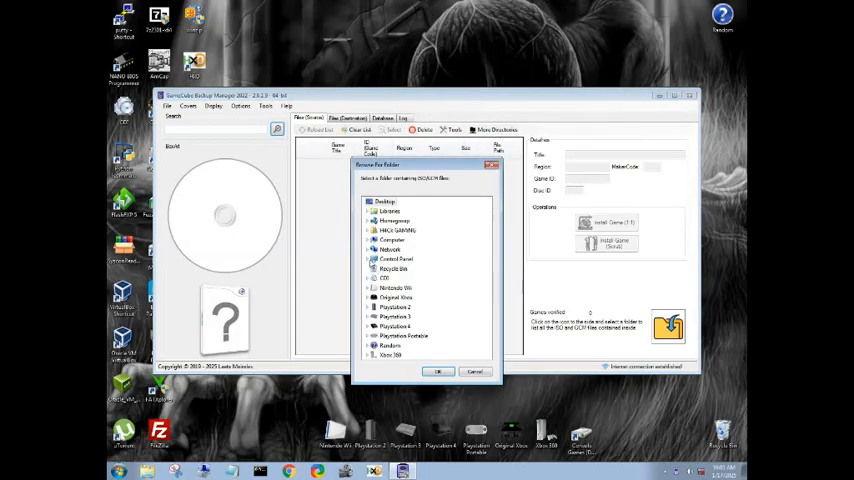
pyautogui.click(373, 240)
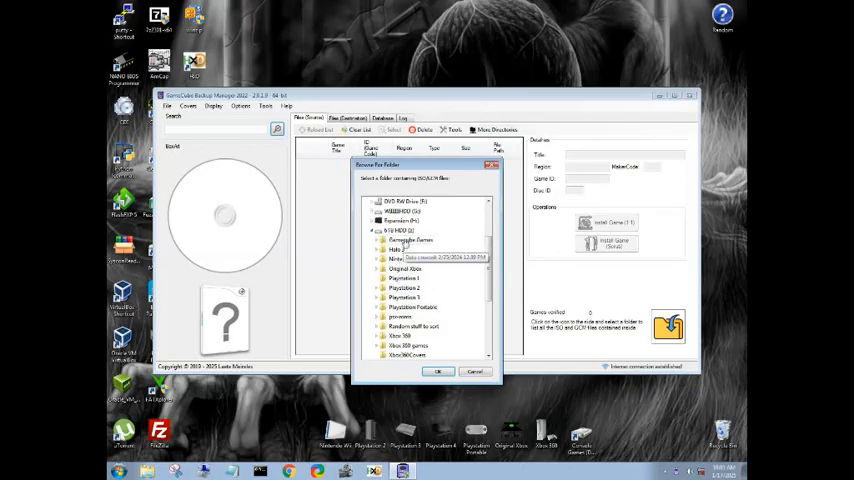
pyautogui.click(438, 372)
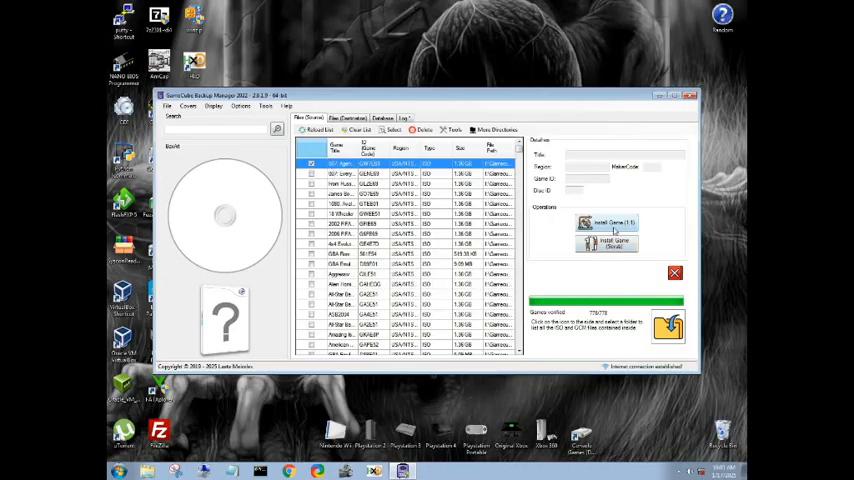
pyautogui.click(610, 223)
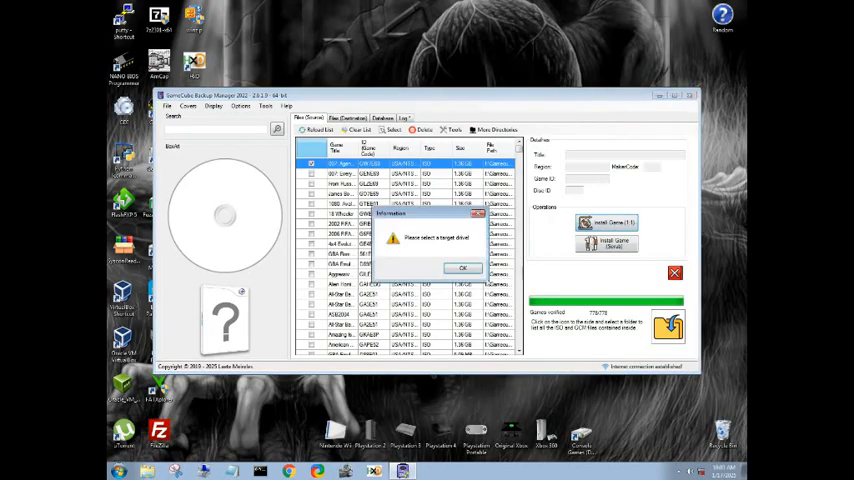
pyautogui.click(462, 268)
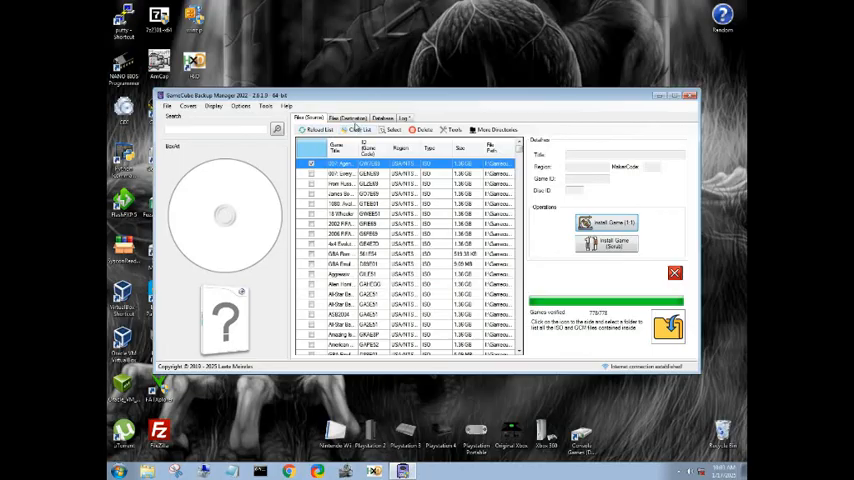
# - Set drive G: as the Files (Destination) drive and create its GAMES folder
pyautogui.click(347, 117)
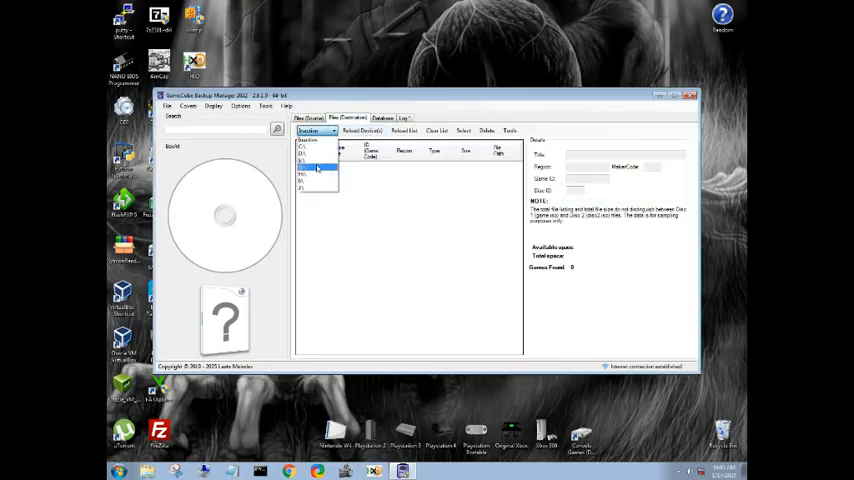
pyautogui.click(315, 173)
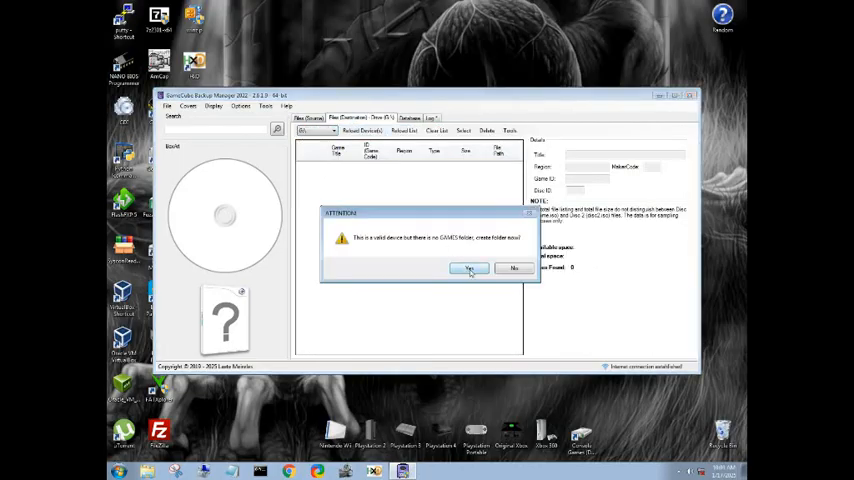
pyautogui.click(468, 268)
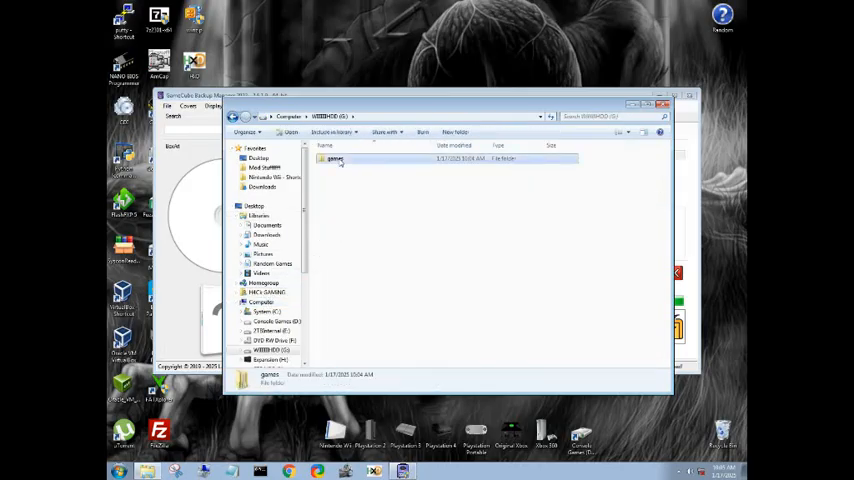
# - Browse the games folder on drive G: to confirm the Agent Under Fire game image
pyautogui.doubleClick(334, 159)
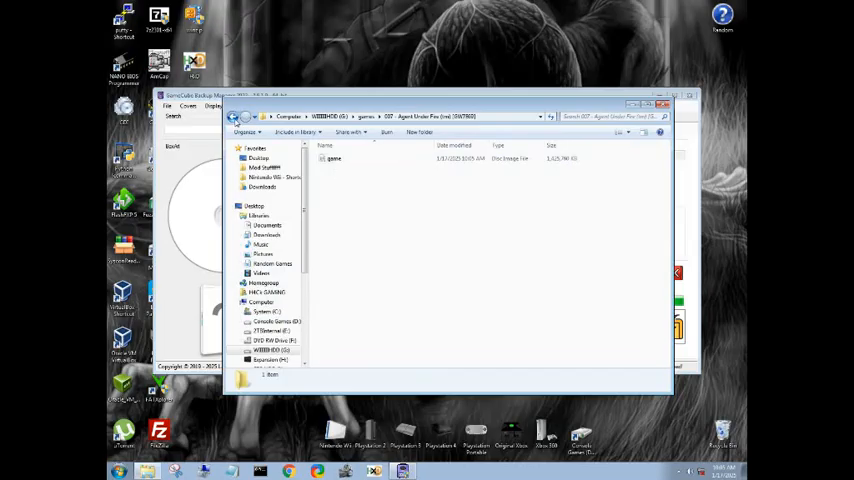
pyautogui.click(370, 158)
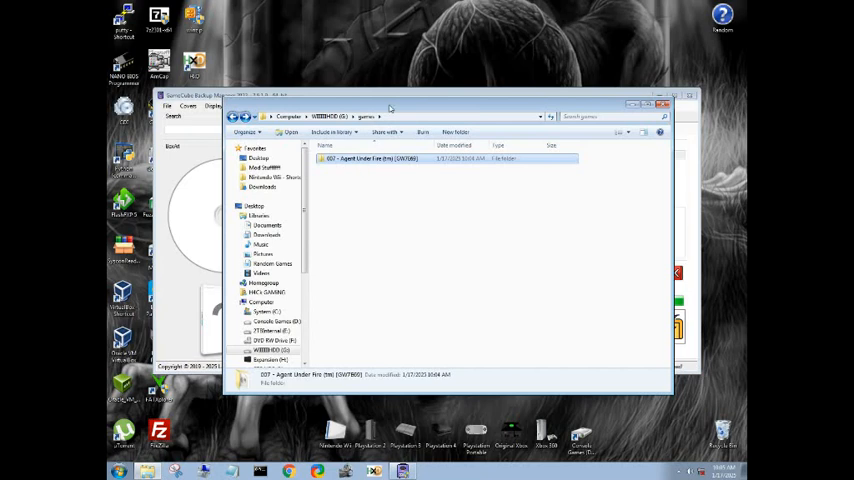
pyautogui.moveTo(391, 110)
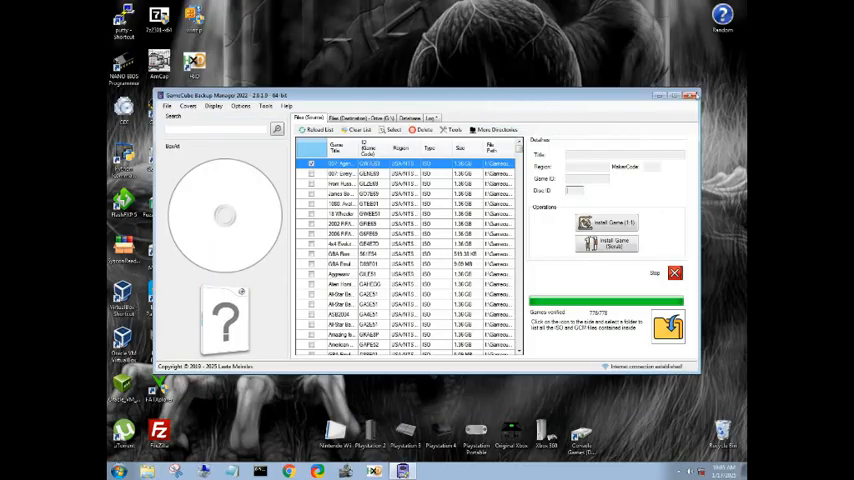
# - Close GameCube Backup Manager, launch Wii Backup Manager, set Drive 1 to G:, and create WBFS
pyautogui.click(691, 95)
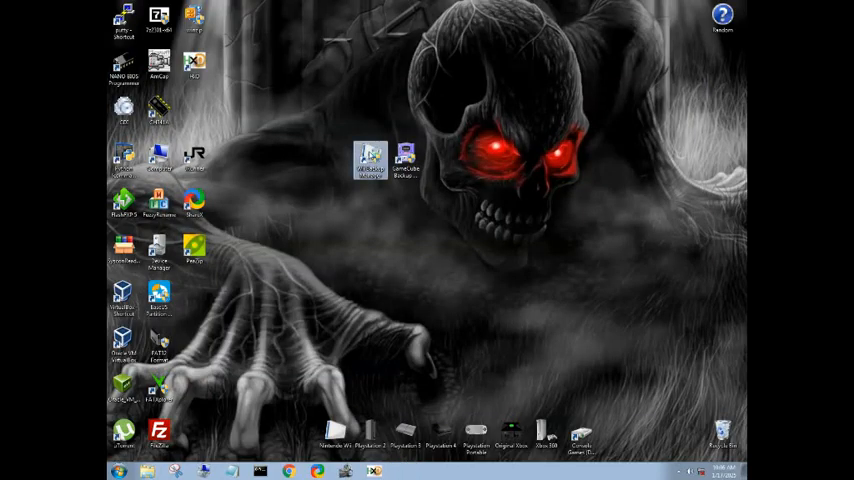
pyautogui.doubleClick(371, 160)
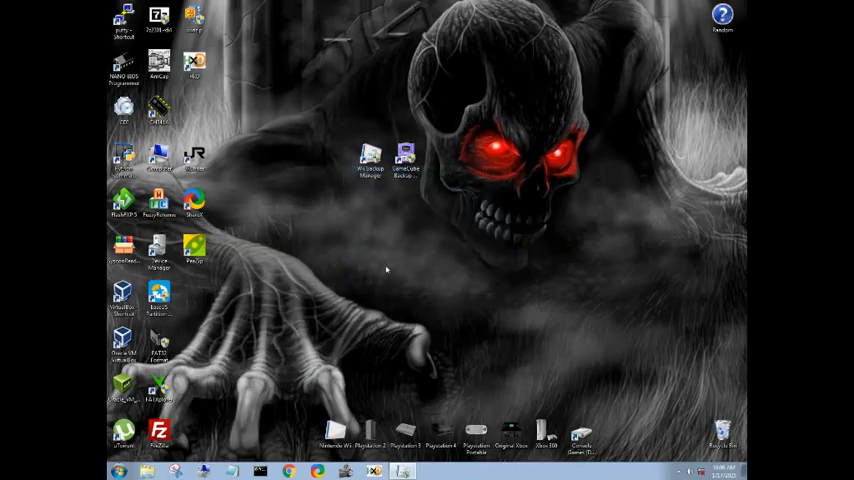
pyautogui.moveTo(383, 268)
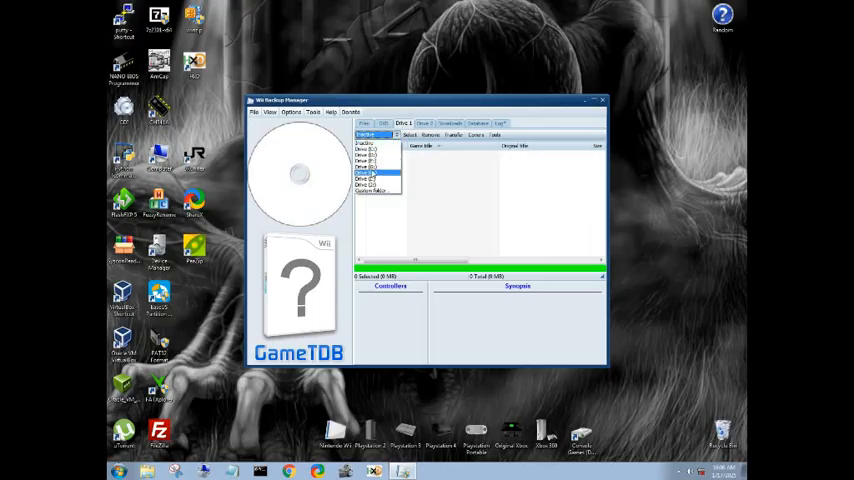
pyautogui.click(370, 166)
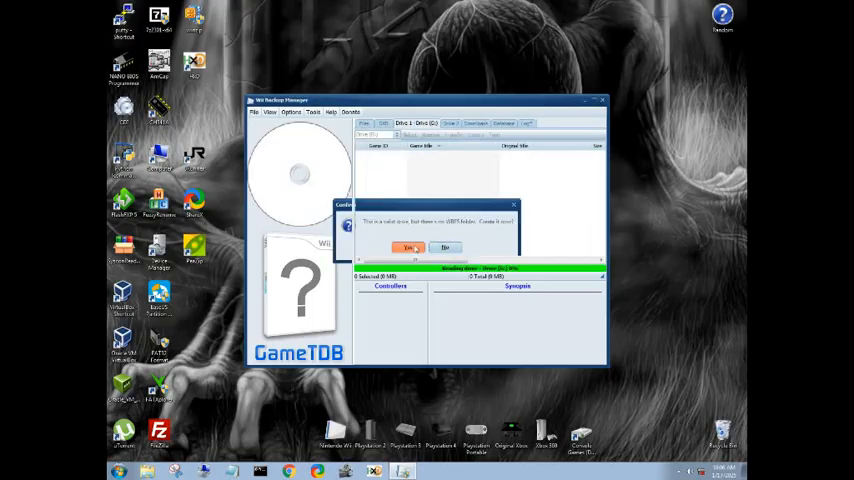
pyautogui.click(409, 247)
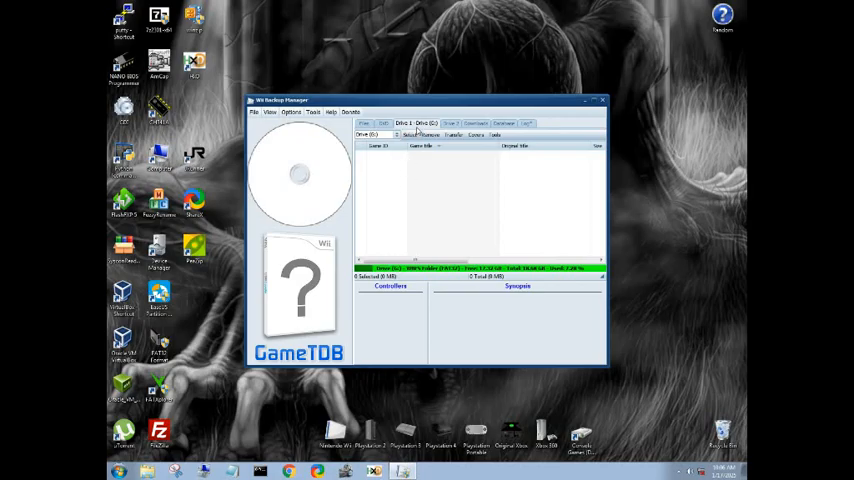
# - Add the Arcade Zone disc image through Add > Files and tick it for transfer
pyautogui.click(365, 123)
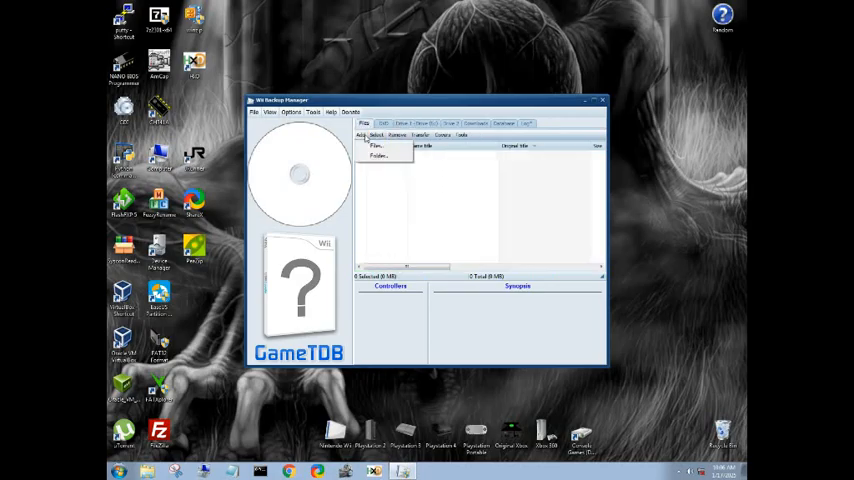
pyautogui.click(377, 146)
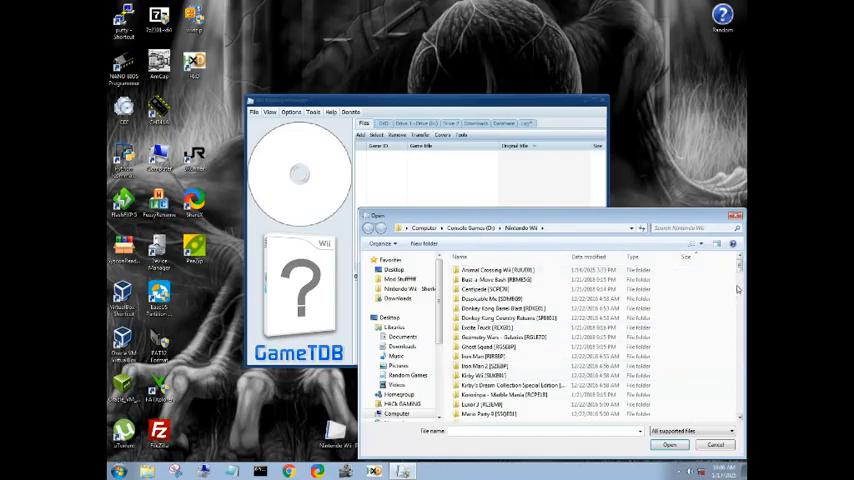
pyautogui.scroll(-3)
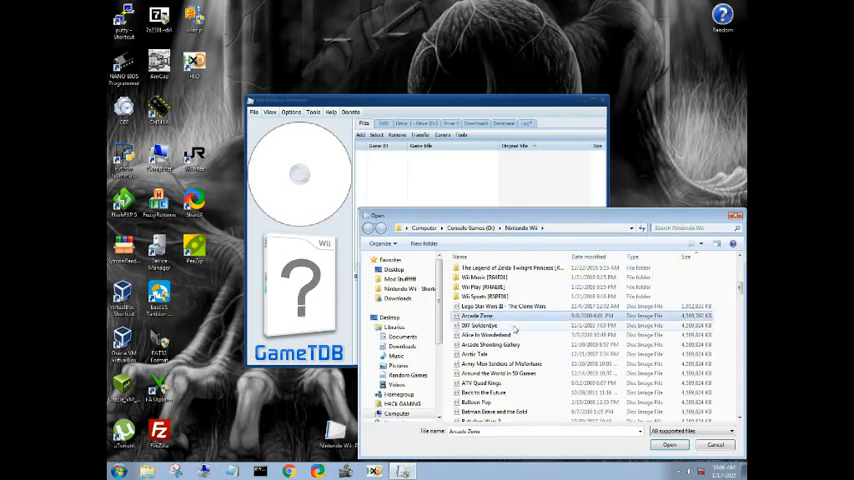
pyautogui.click(477, 316)
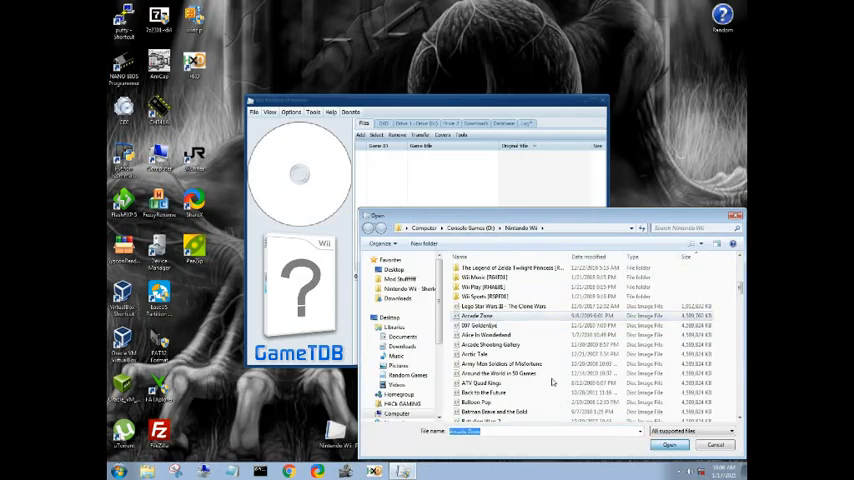
pyautogui.click(669, 444)
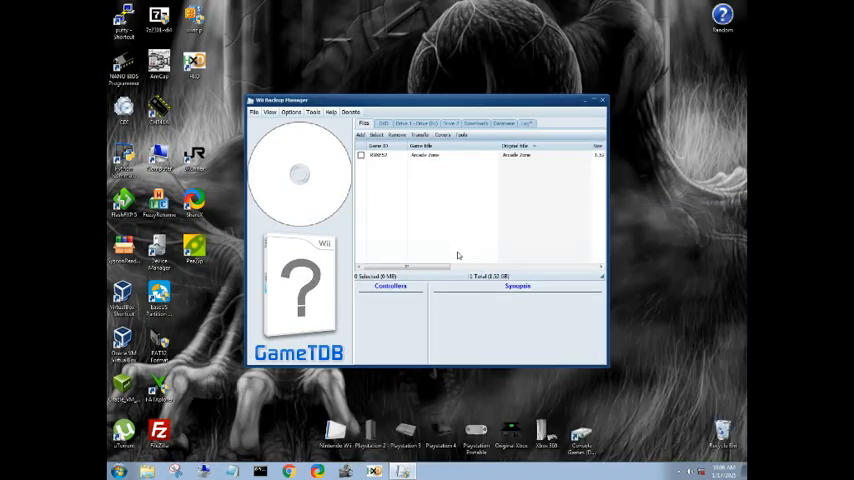
pyautogui.click(361, 155)
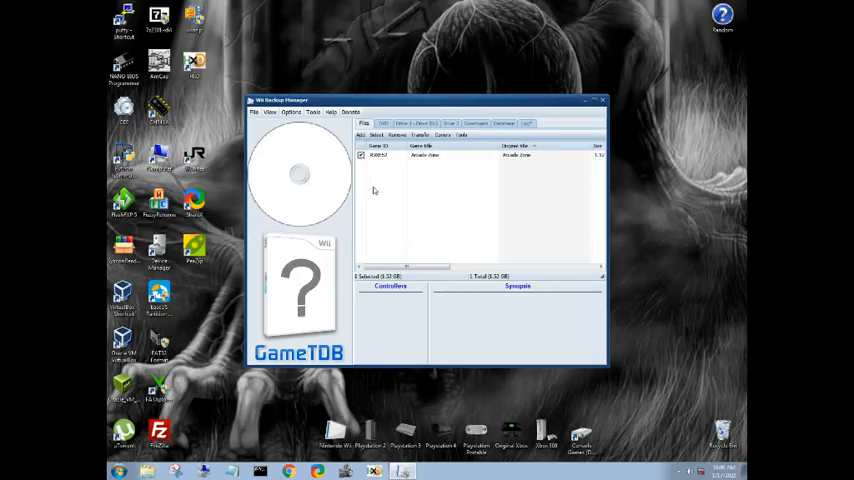
# - Transfer the ticked Arcade Zone game to Drive 1
pyautogui.click(420, 135)
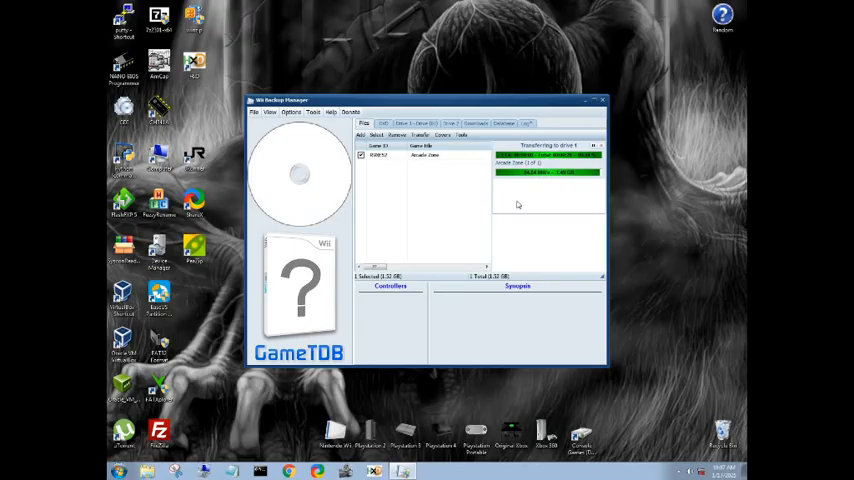
pyautogui.moveTo(520, 345)
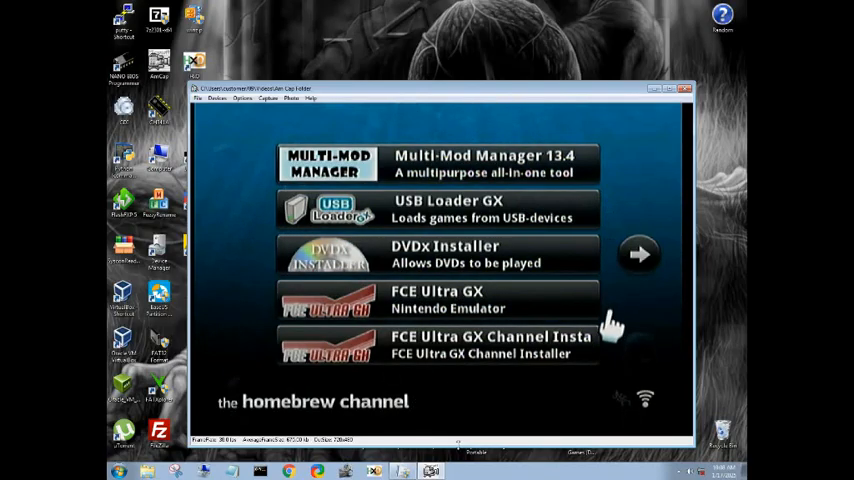
# - Switch to AmCap to view the Wii's Homebrew Channel app list with USB Loader GX
pyautogui.click(640, 253)
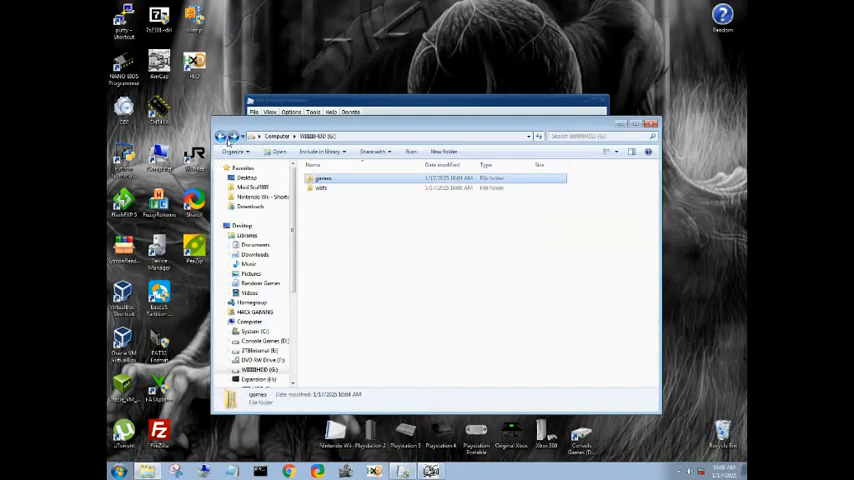
# - Open the wbfs folder on the WiiHDD drive, then the Arcade Zone folder inside it
pyautogui.doubleClick(320, 188)
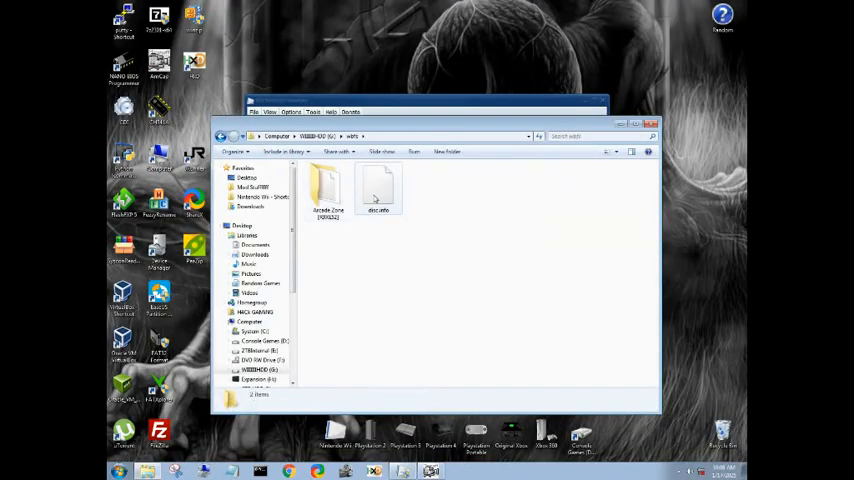
pyautogui.click(328, 190)
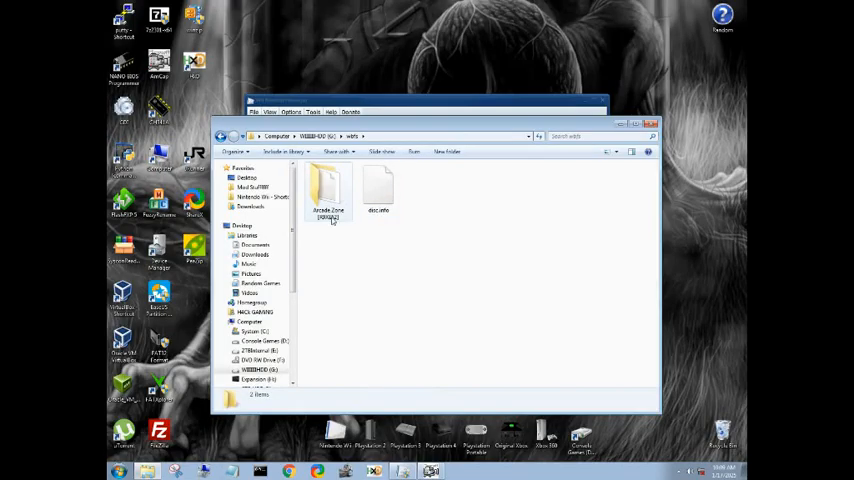
pyautogui.doubleClick(328, 185)
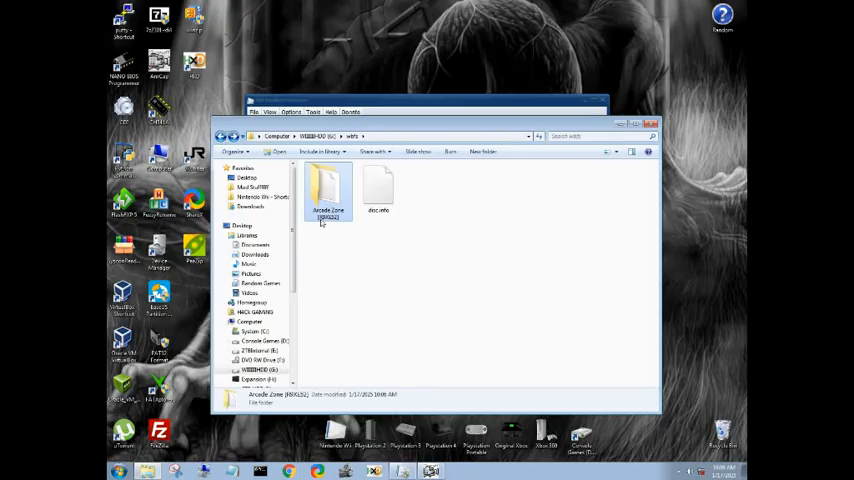
pyautogui.doubleClick(328, 188)
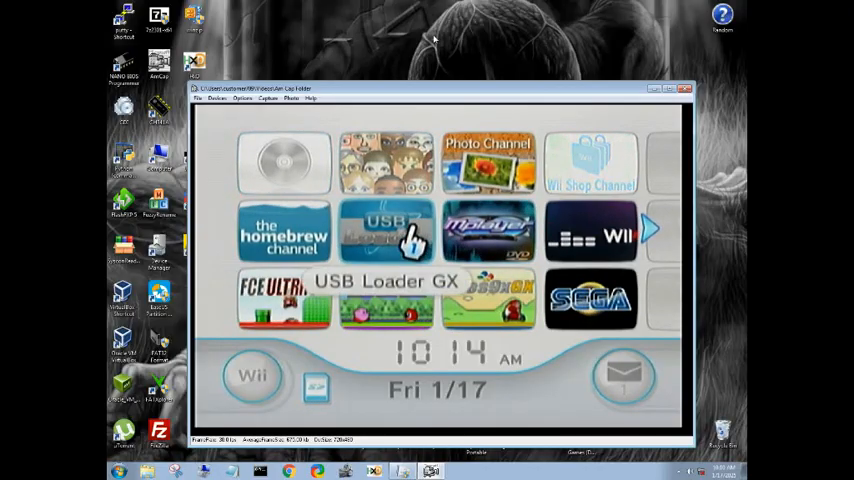
# - Start the USB Loader GX channel to show 007 and Arcade Zone in the grid
pyautogui.click(386, 232)
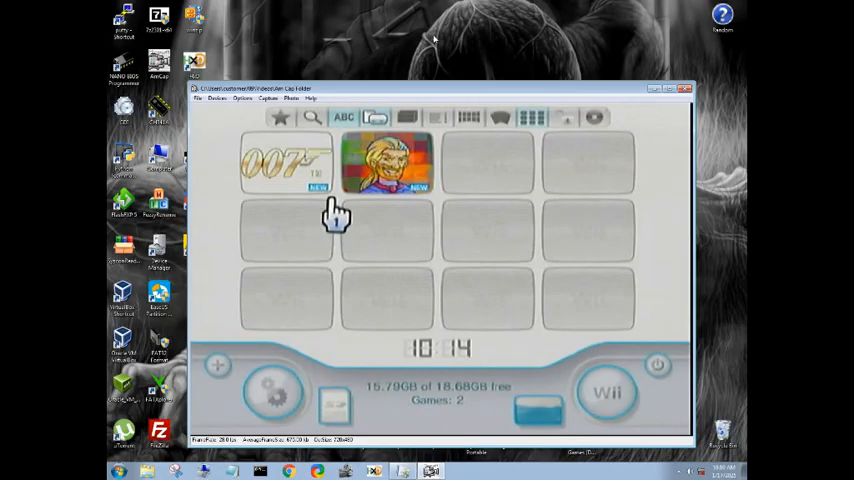
pyautogui.moveTo(310, 165)
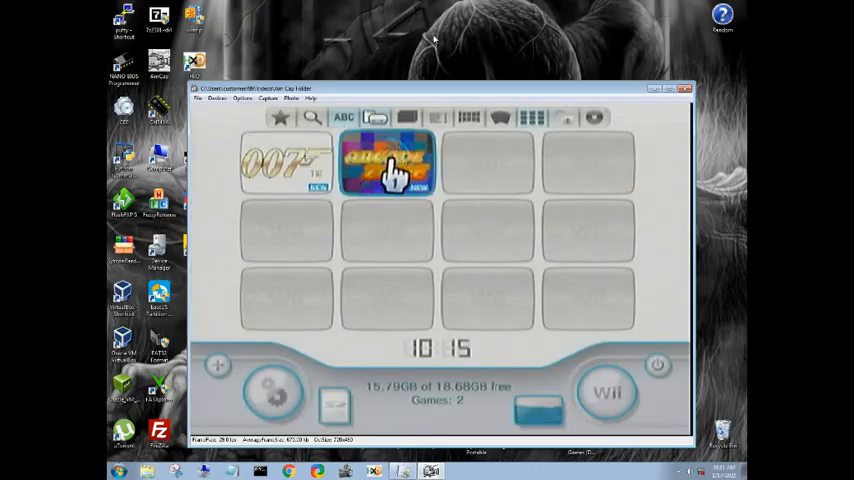
# - Select the Arcade Zone tile in USB Loader GX and start the game
pyautogui.click(388, 163)
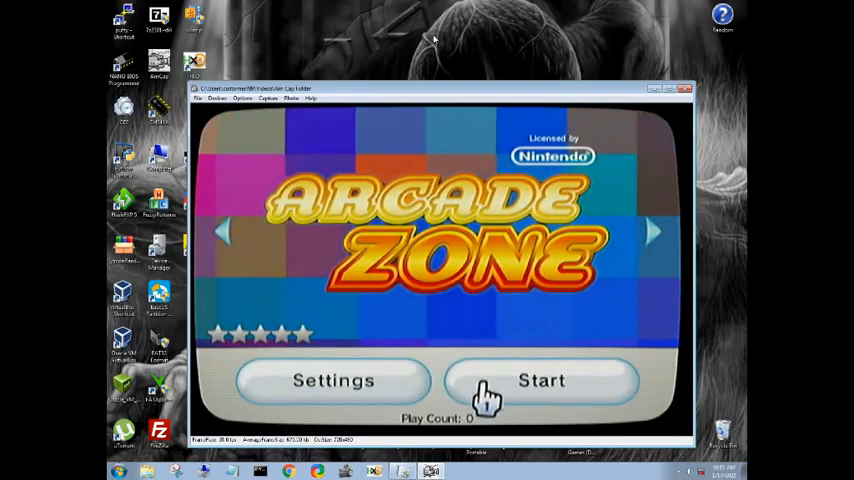
pyautogui.click(541, 380)
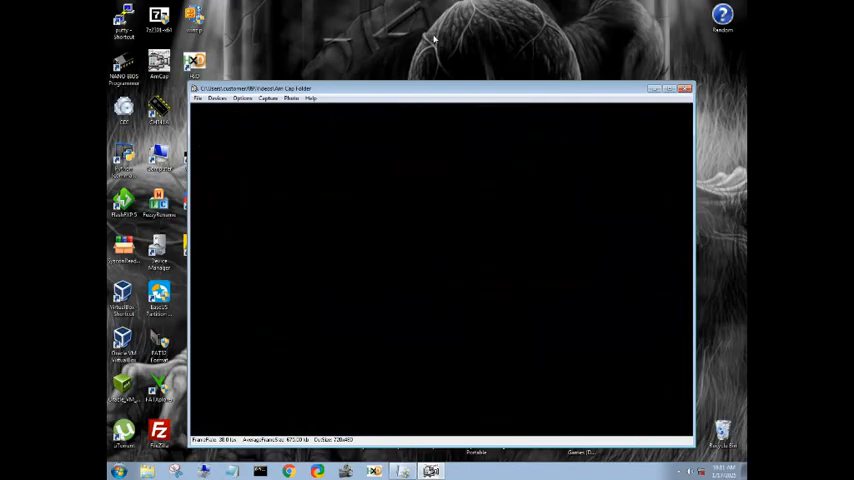